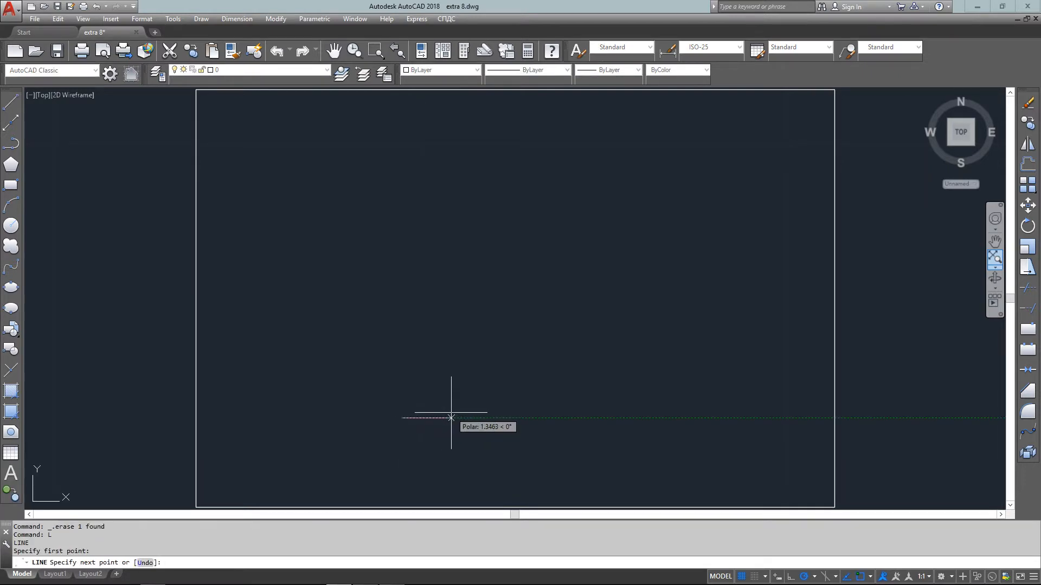
Draw the centre line from the start point to relative @4,.25.
type("@")
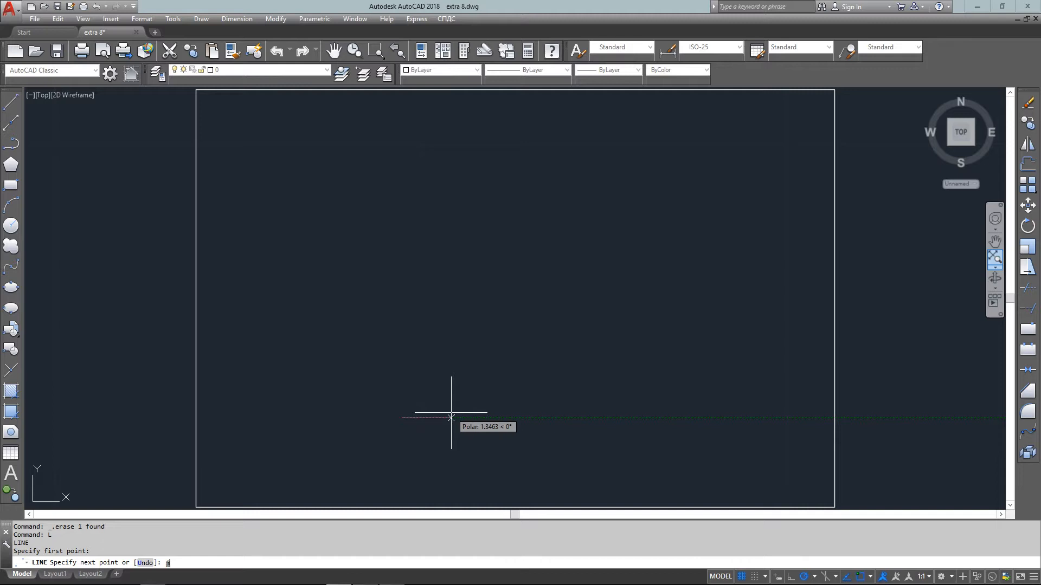
type("4,.25")
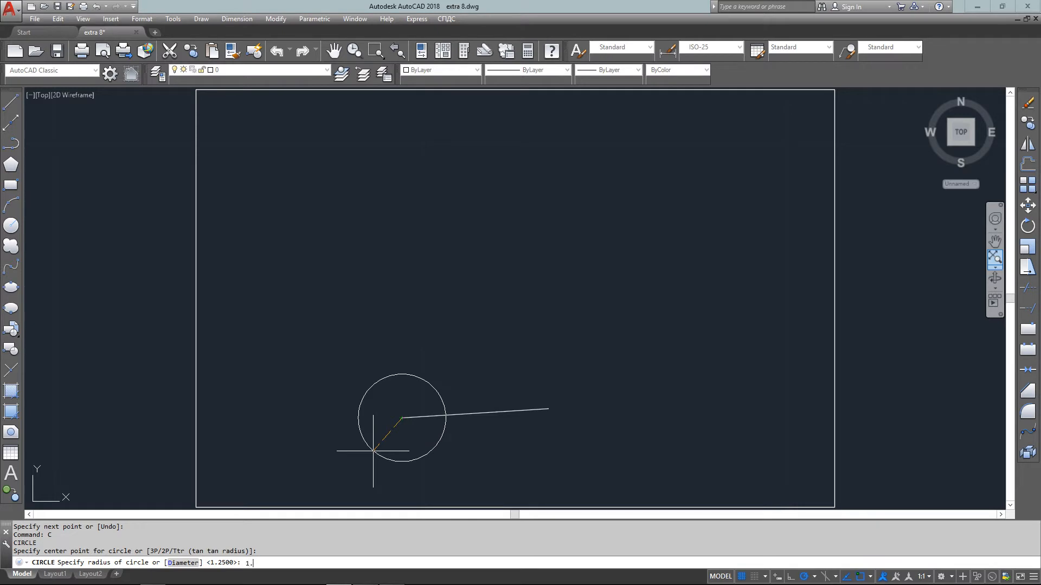
Place the R1.25 circle on the line's left end and the R1.5 circle on its right end.
key("Enter")
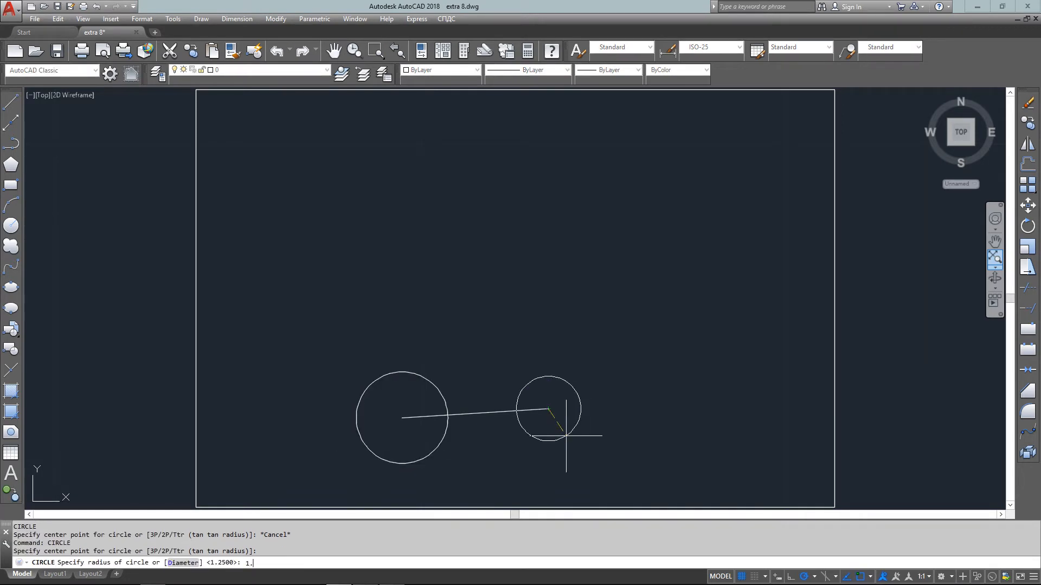
type("1.5")
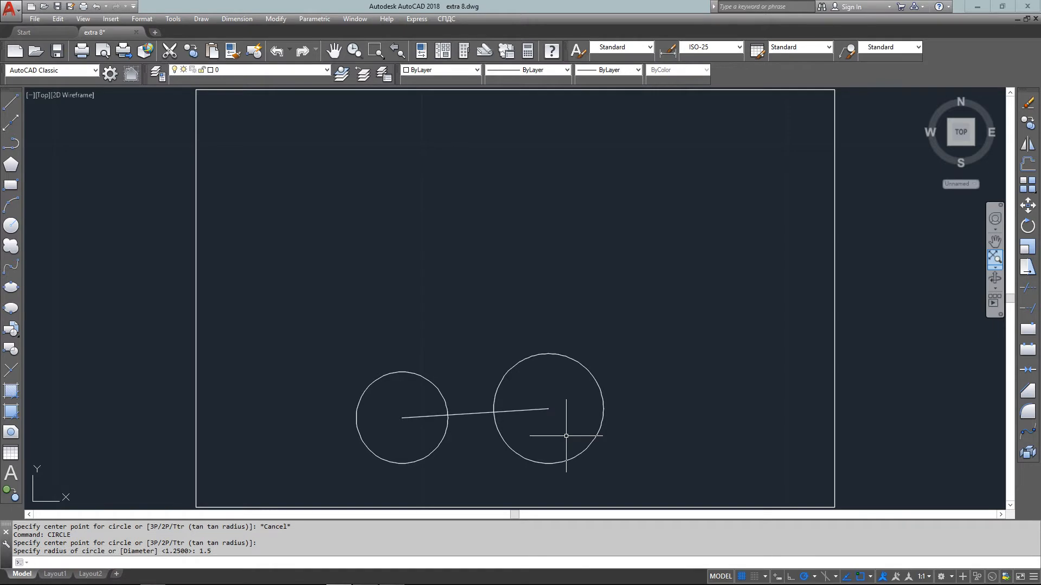
type("L")
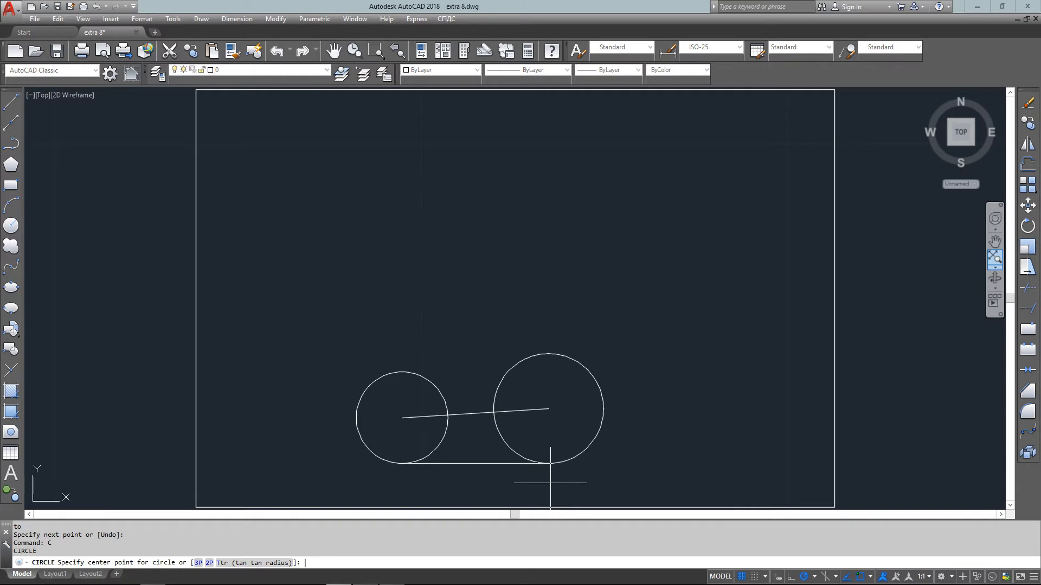
Join the circle bottoms with a tangent line and begin a tangent-tangent-radius circle.
type("ttr")
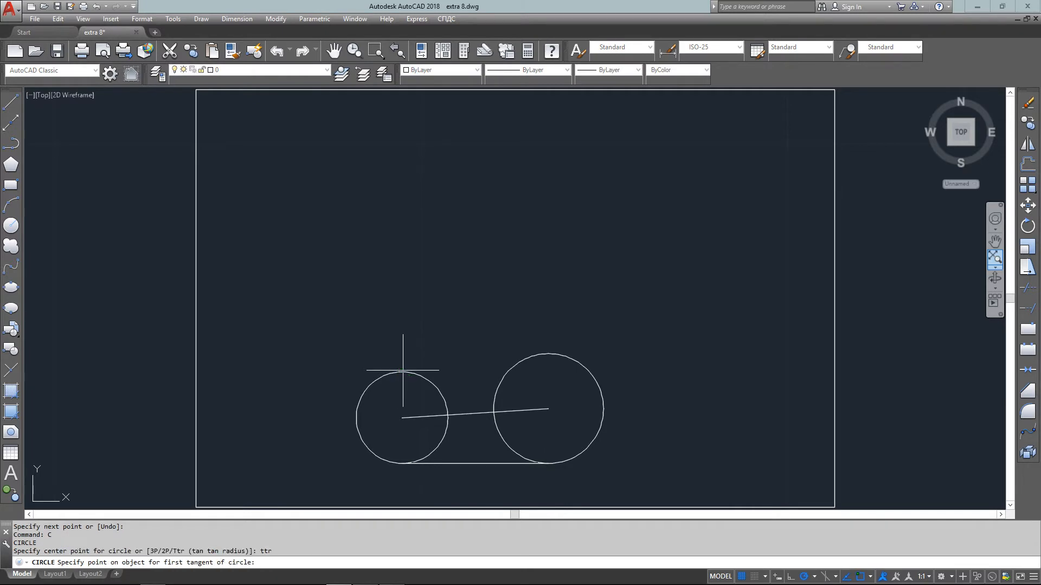
Add the large circle tangent to the tops of both small circles.
left_click(547, 409)
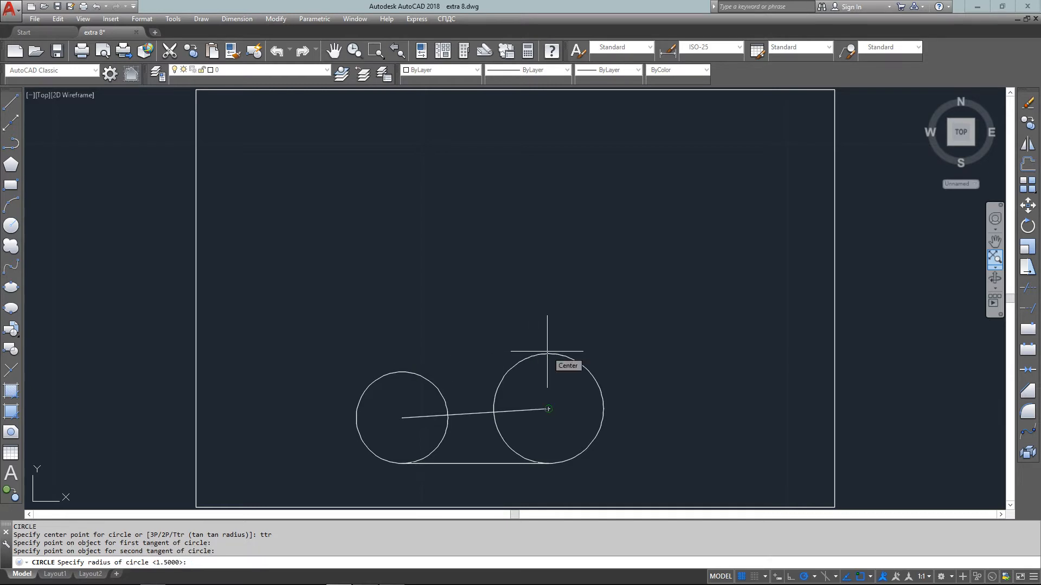
type("4")
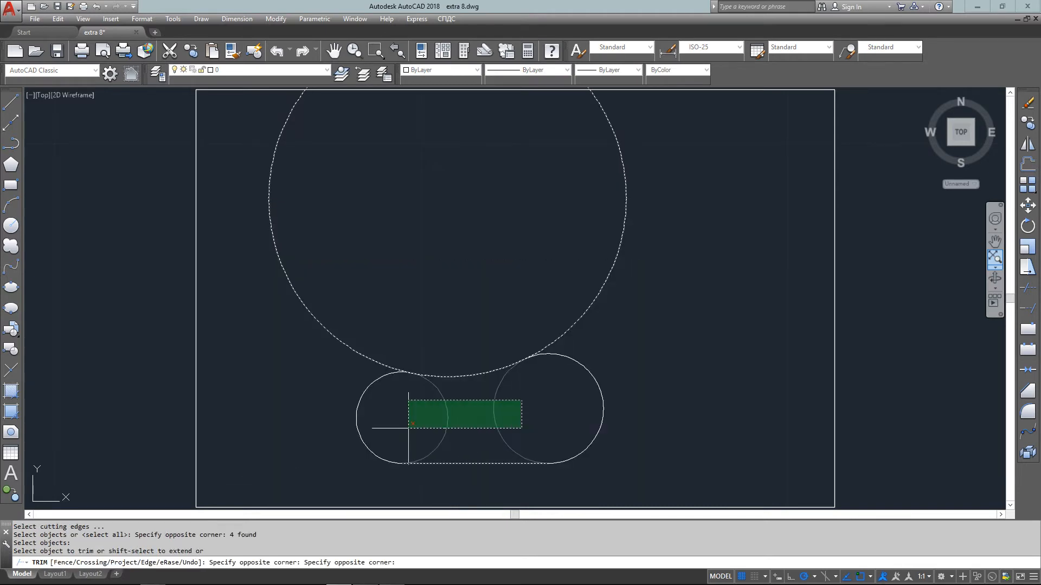
Trim away the inner arc pieces and the unused part of the large circle.
left_click(464, 414)
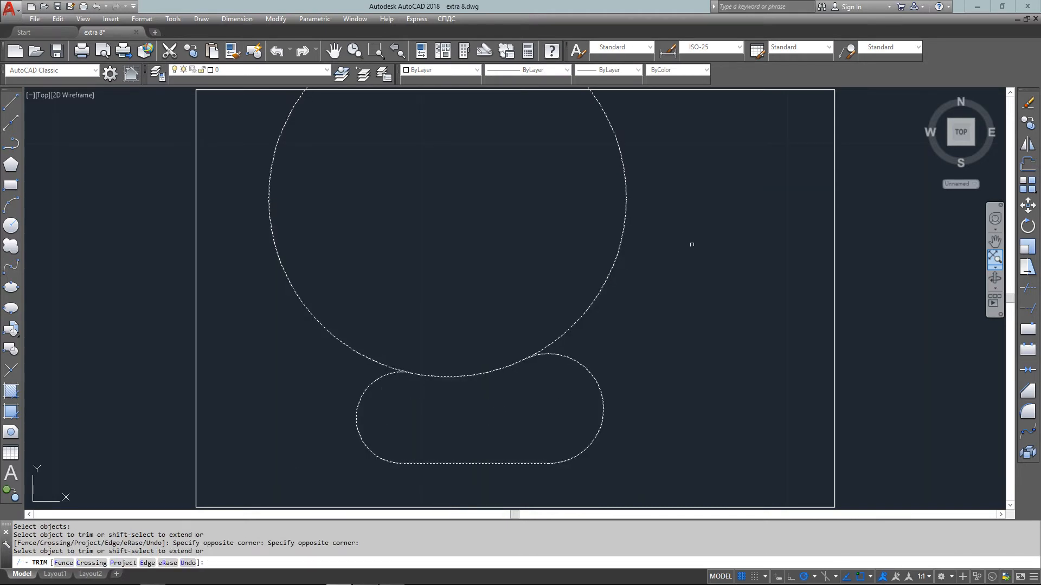
left_click(237, 18)
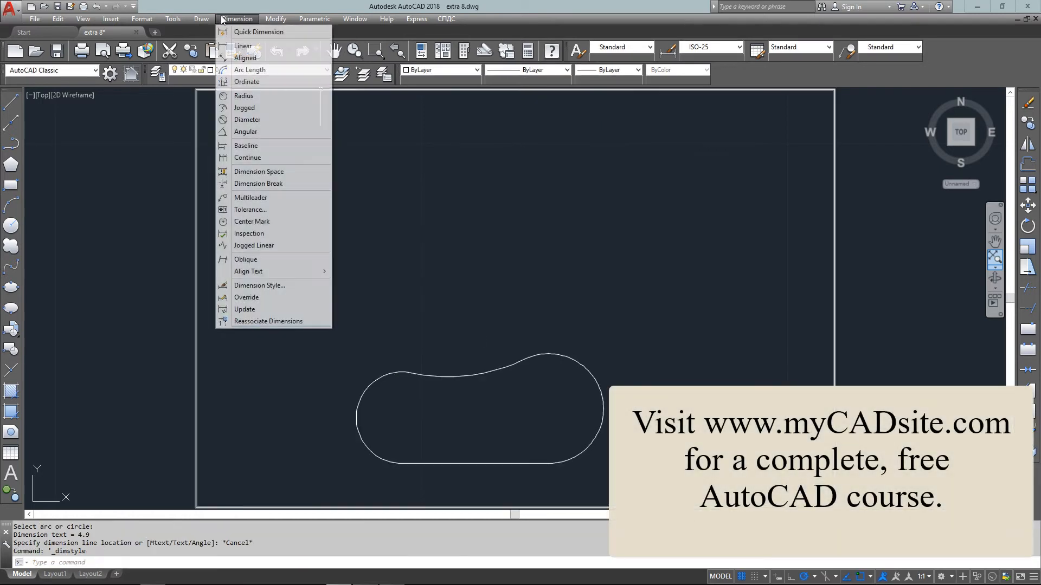
Add radius dimensions R4.88, R1.5 and R1.25 to the three arcs.
left_click(243, 95)
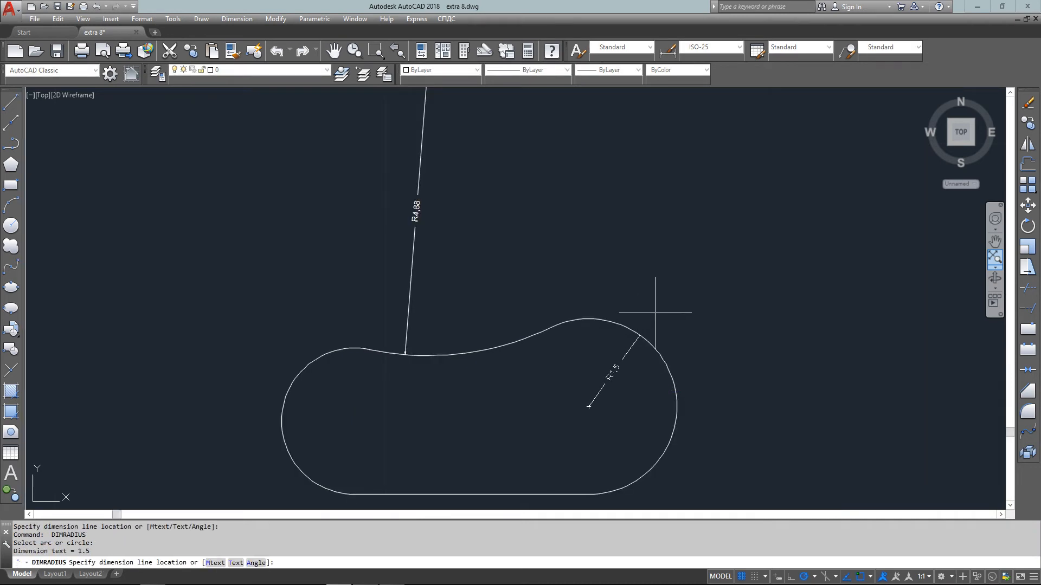
left_click(600, 388)
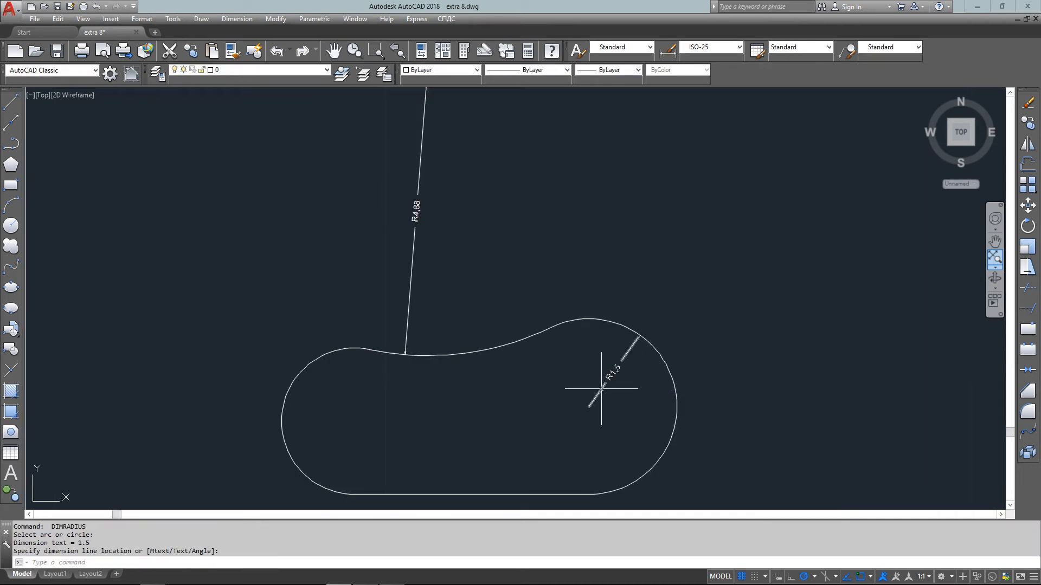
left_click(326, 402)
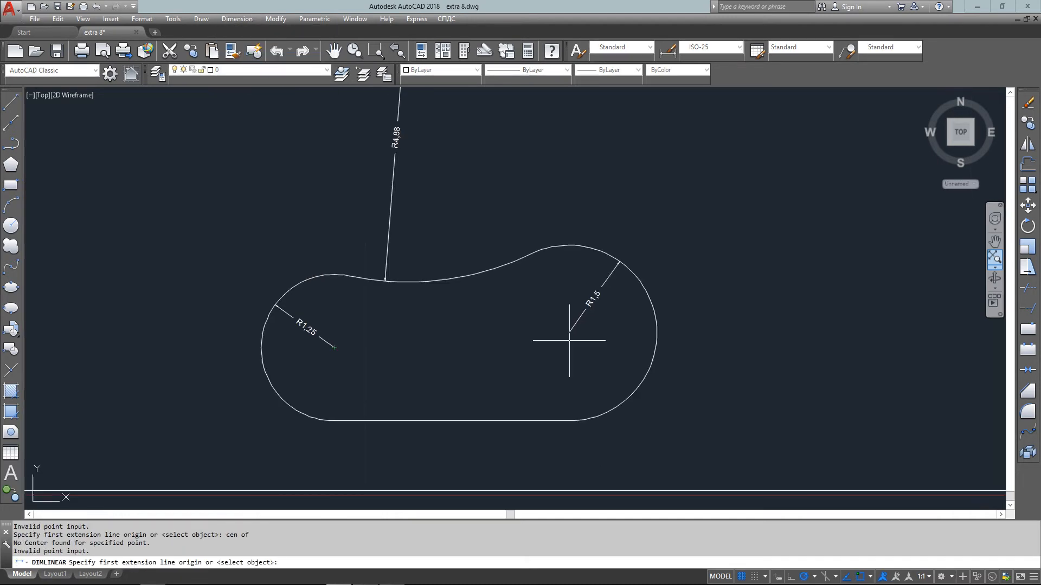
Dimension the 4-unit horizontal distance between the two arc centres below the shape.
left_click(568, 340)
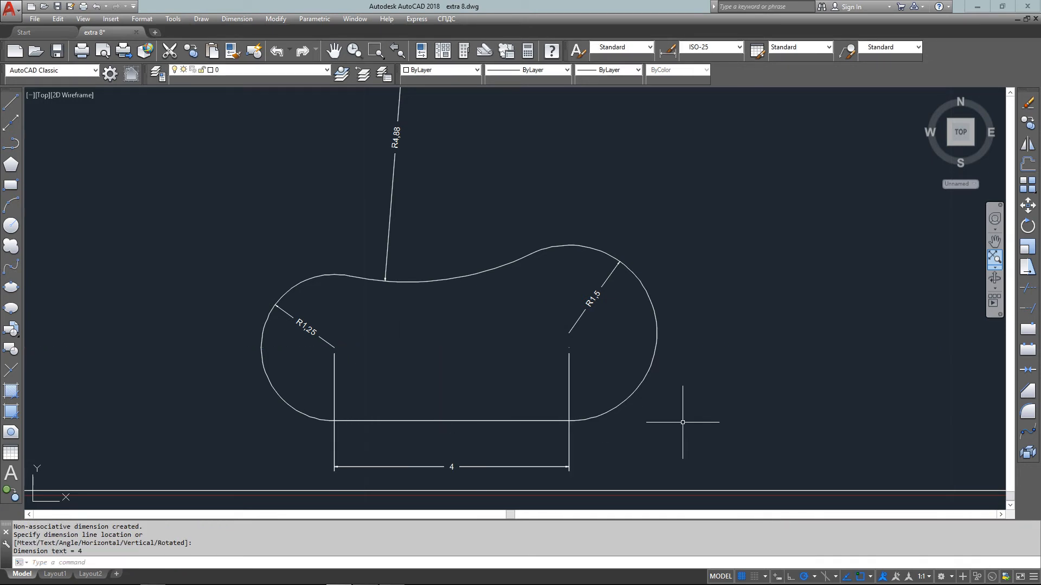
left_click(236, 17)
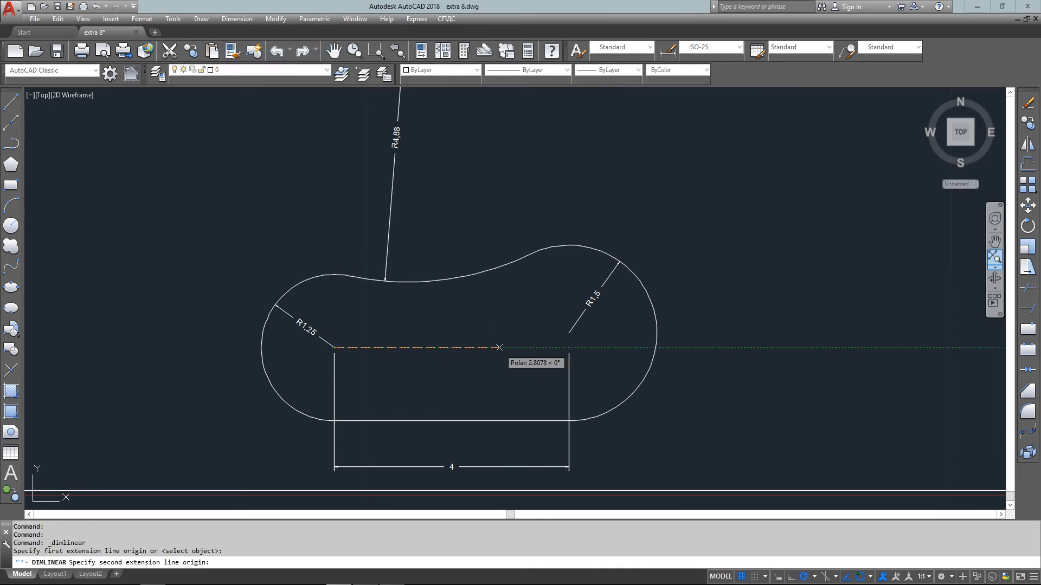
left_click(567, 346)
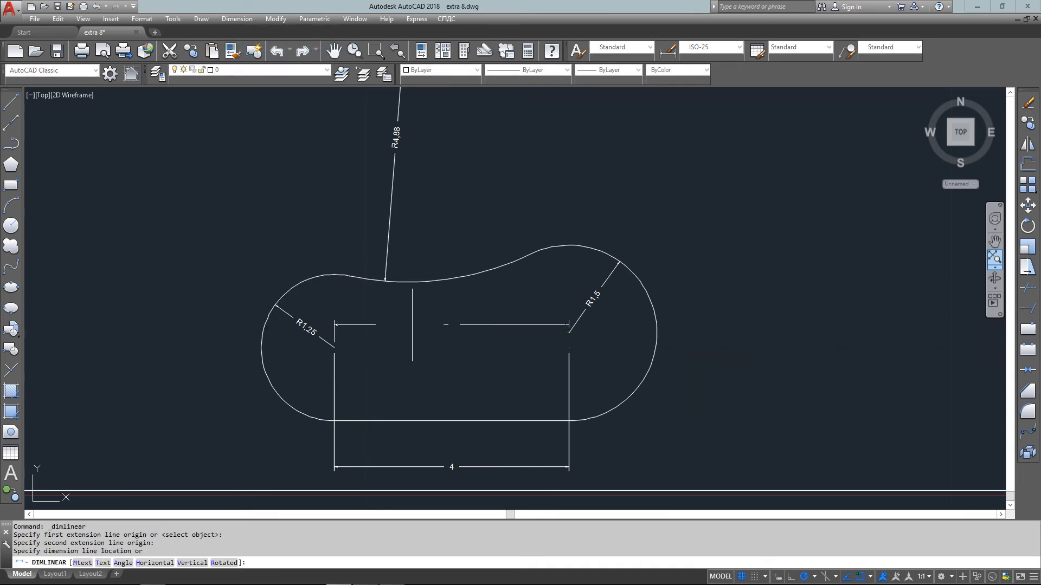